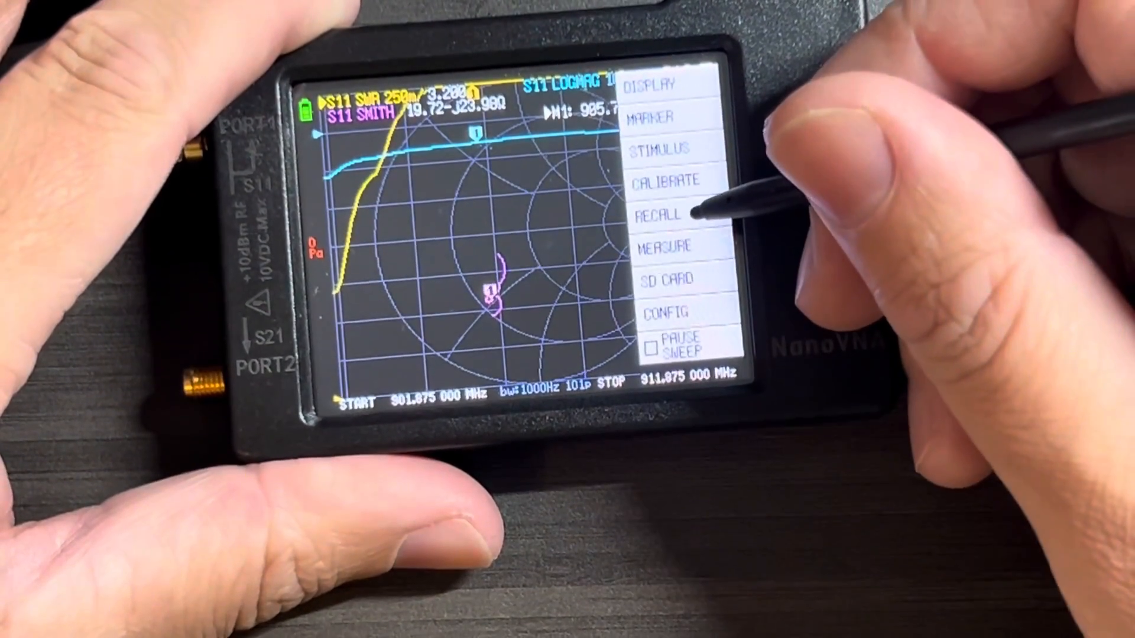
Show the RECALL list of five saved calibration presets, including 13.074–15.074 MHz
{"action": "left_click", "coordinate": [660, 217]}
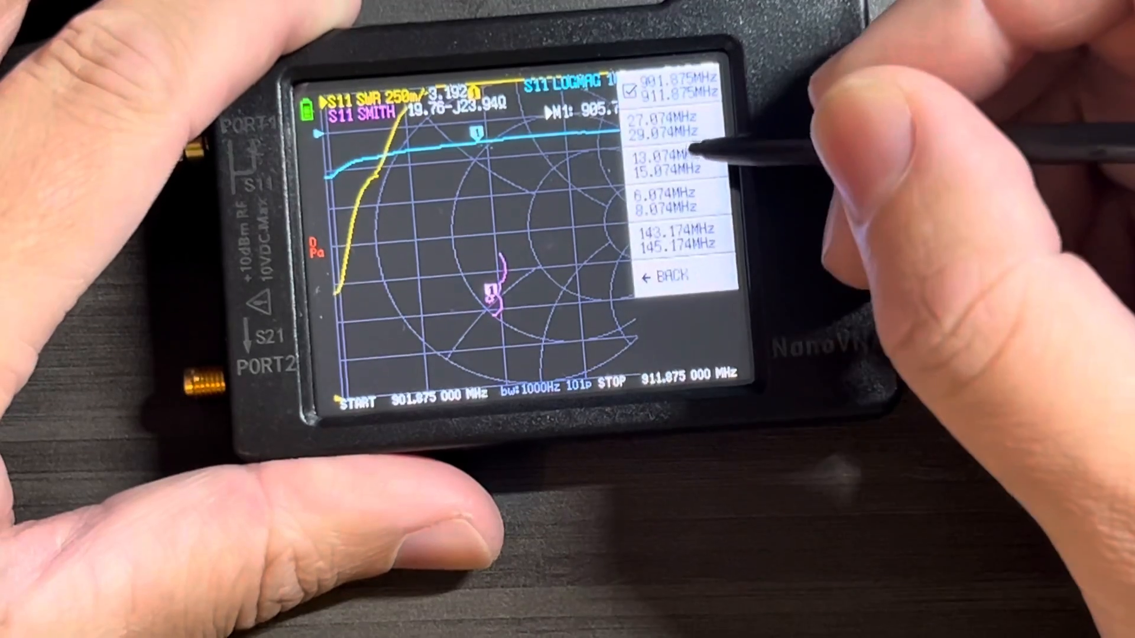